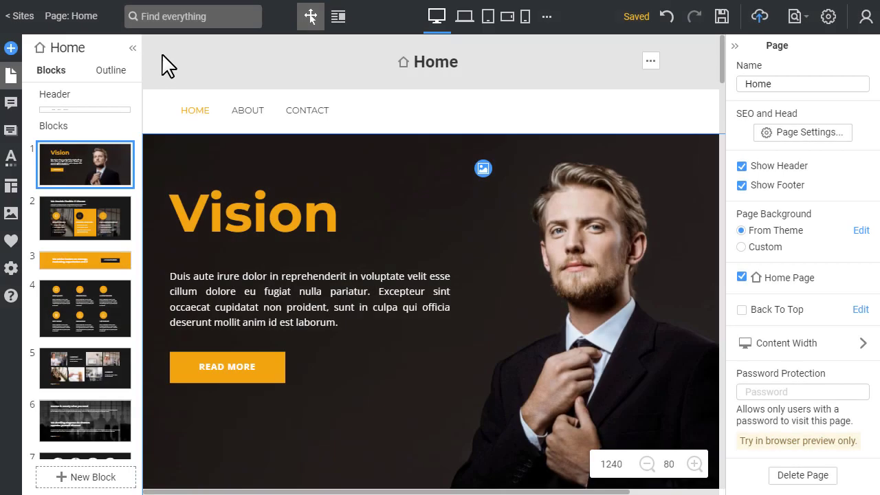
Bring up the Add Elements panel over the Home page.
left_click(11, 46)
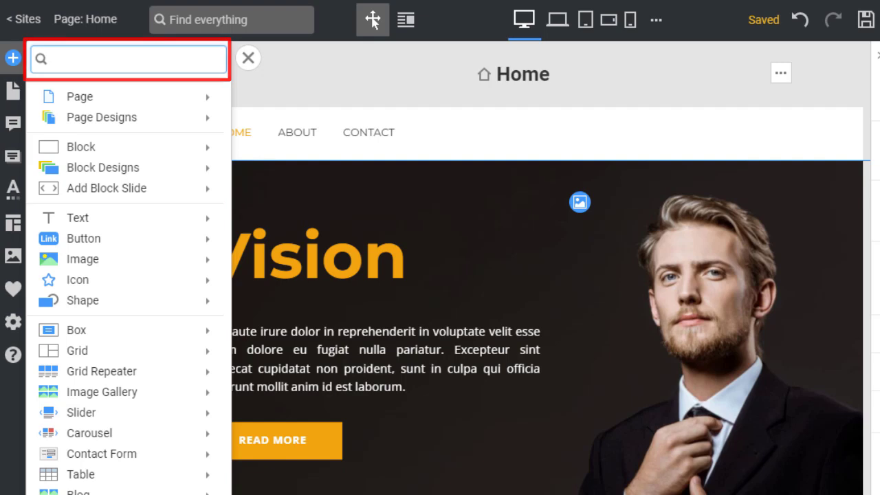
Search the add panel for 'business', clear it, then search 'button' and browse the matches.
type("business")
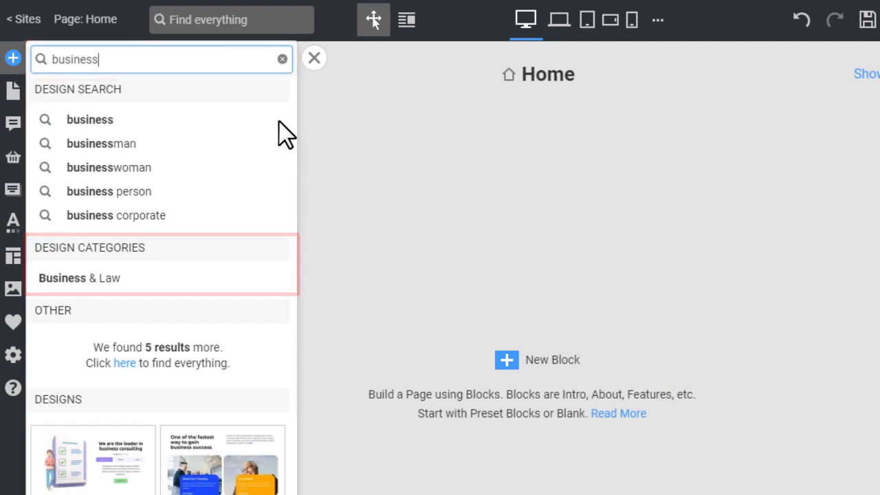
scroll("down", 3)
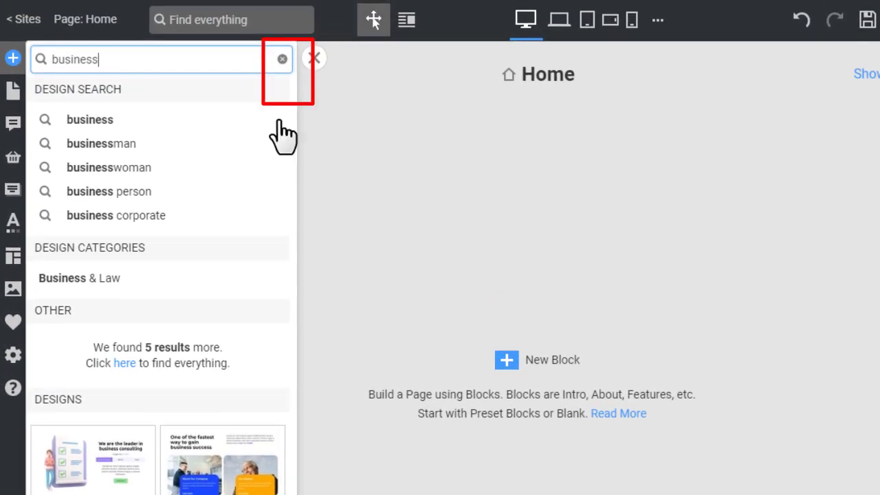
left_click(280, 58)
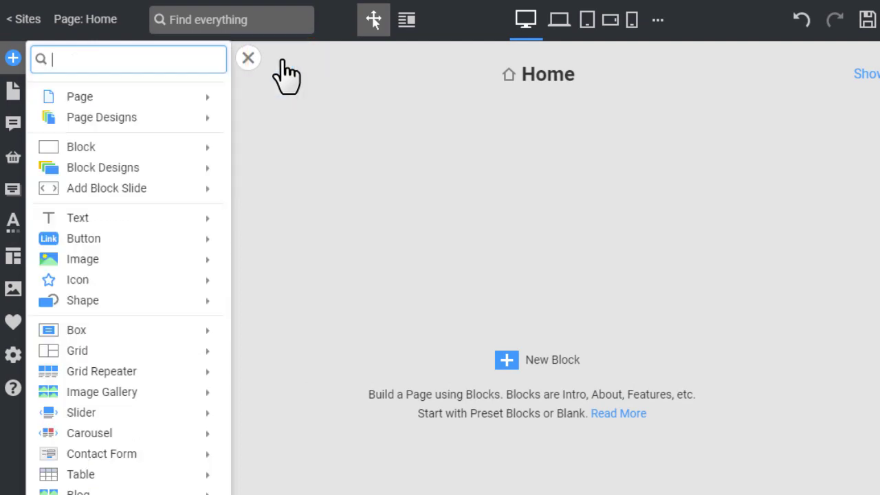
type("button")
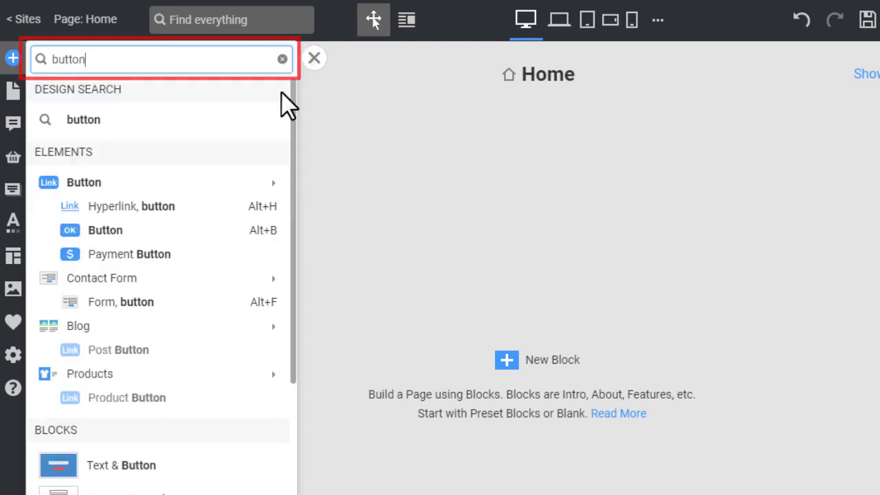
scroll("down", 3)
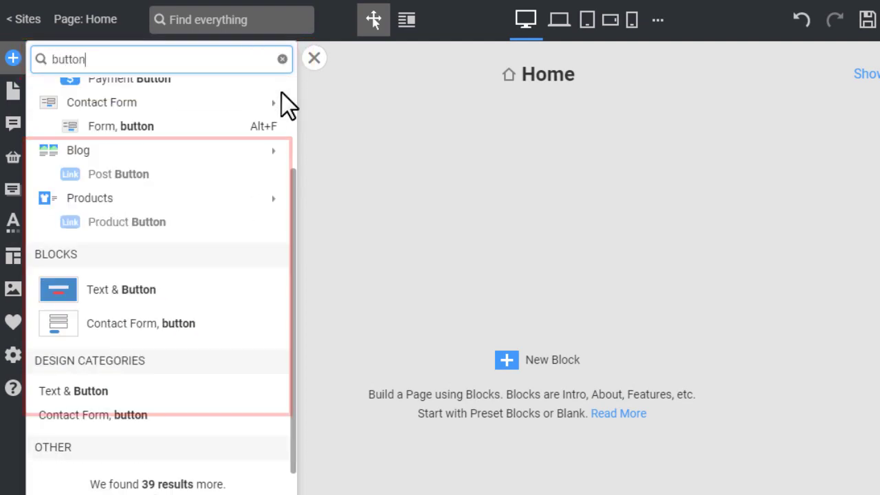
scroll("down", 3)
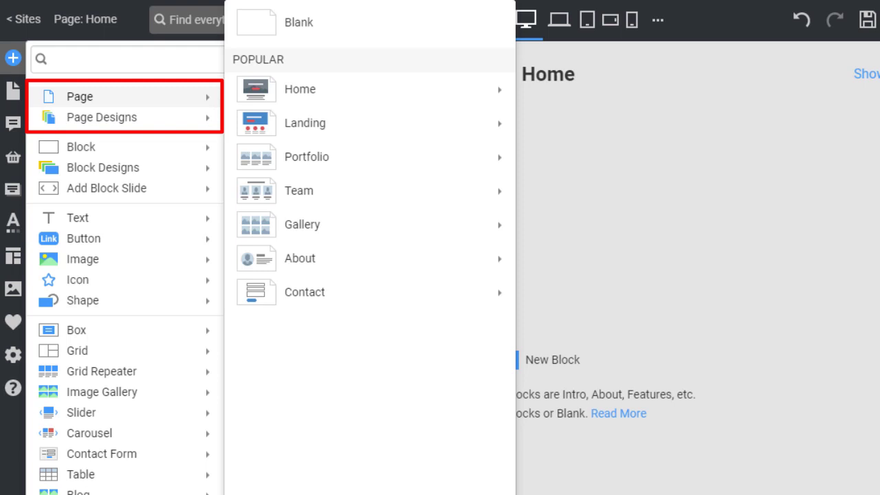
mouse_move(81, 96)
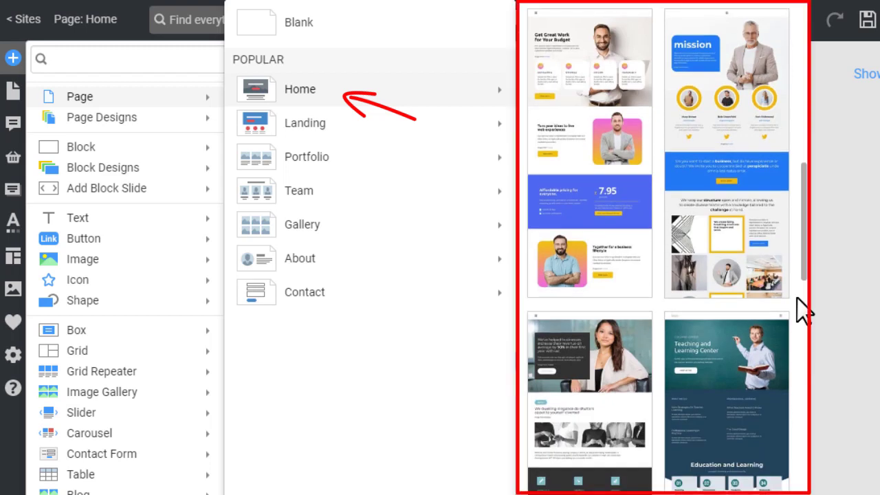
Enter the Page Designs gallery showing all categories.
left_click(102, 117)
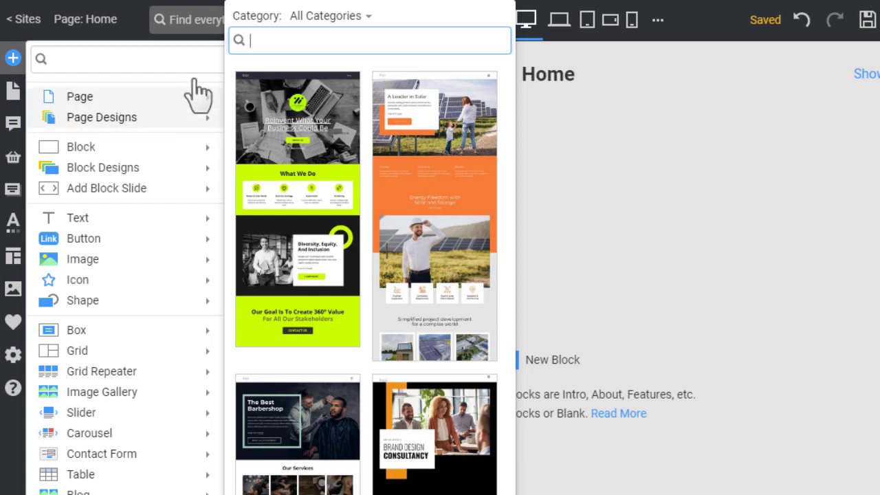
Filter page designs to Business & Law and browse toward a home page design.
left_click(330, 15)
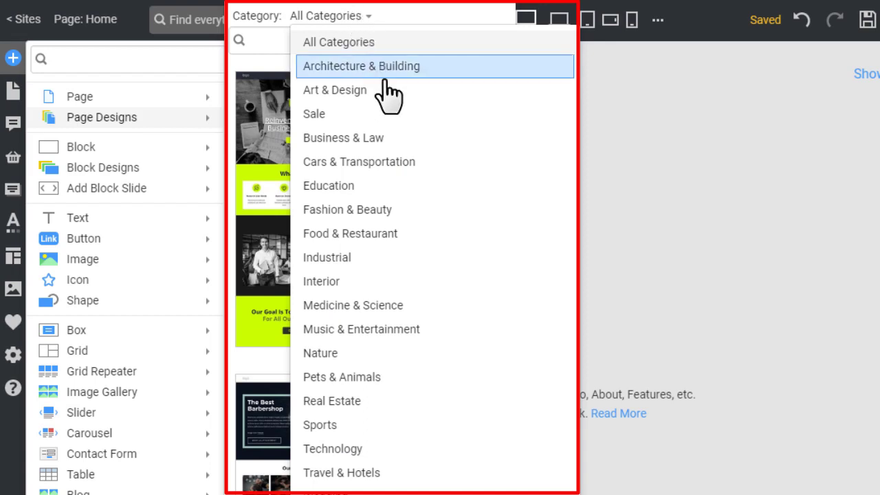
left_click(343, 138)
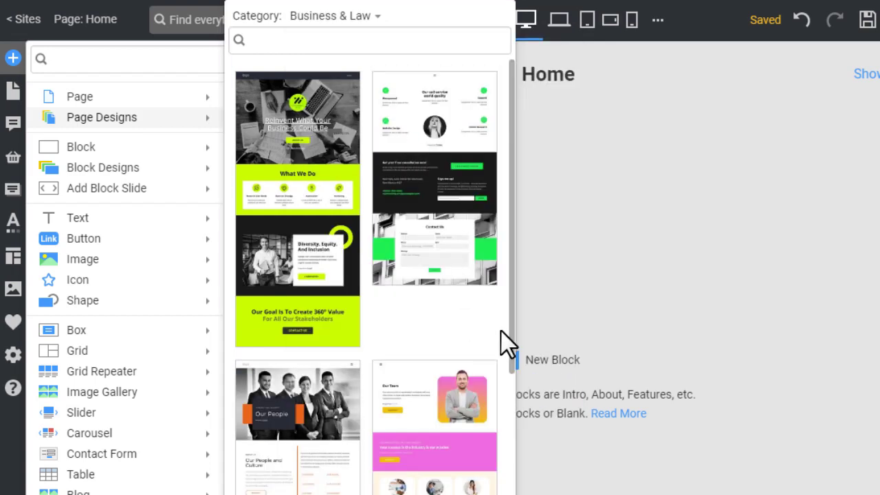
scroll("down", 3)
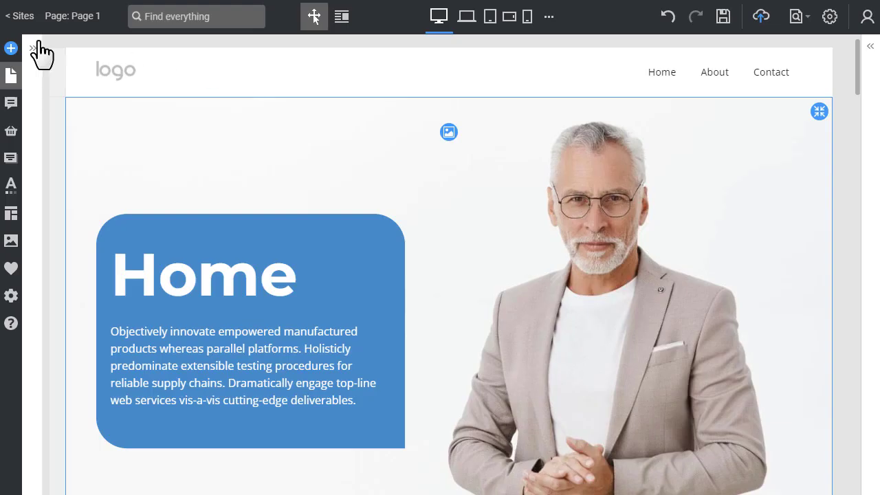
Bring up the add panel on Page 1 to reach the Split block options.
left_click(11, 48)
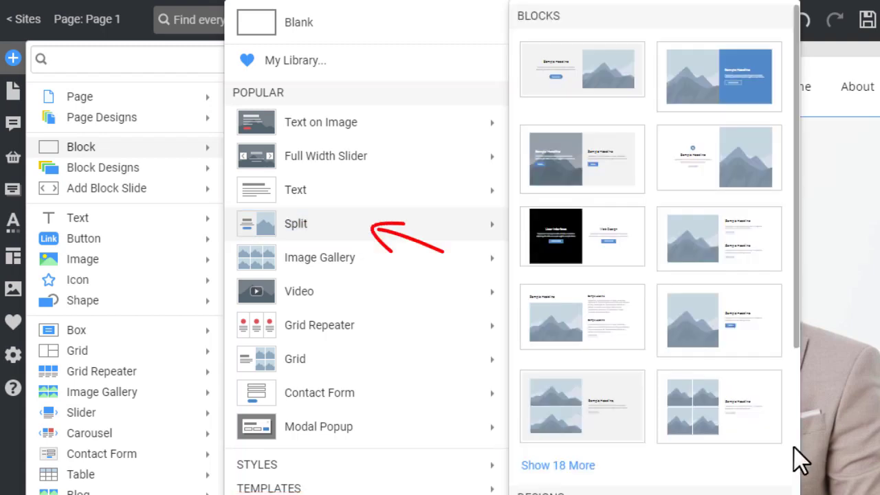
Enter the Block Designs gallery from the Split submenu's Designs entry.
scroll("down", 3)
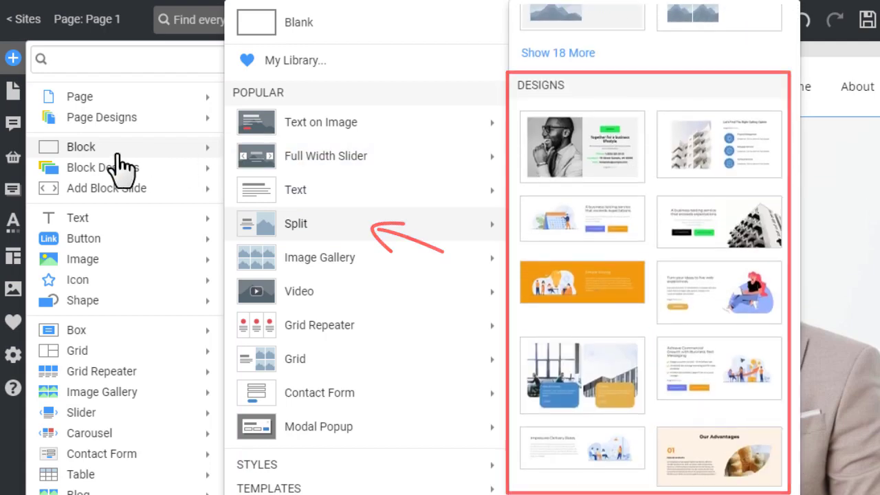
left_click(104, 167)
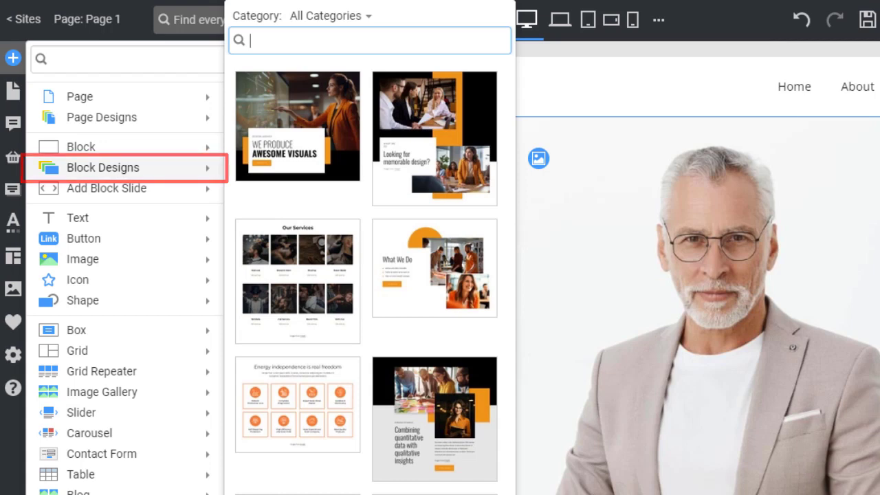
Filter block designs to Business & Law and add the 'What Is Going To Happen?' block to Page 1.
left_click(325, 15)
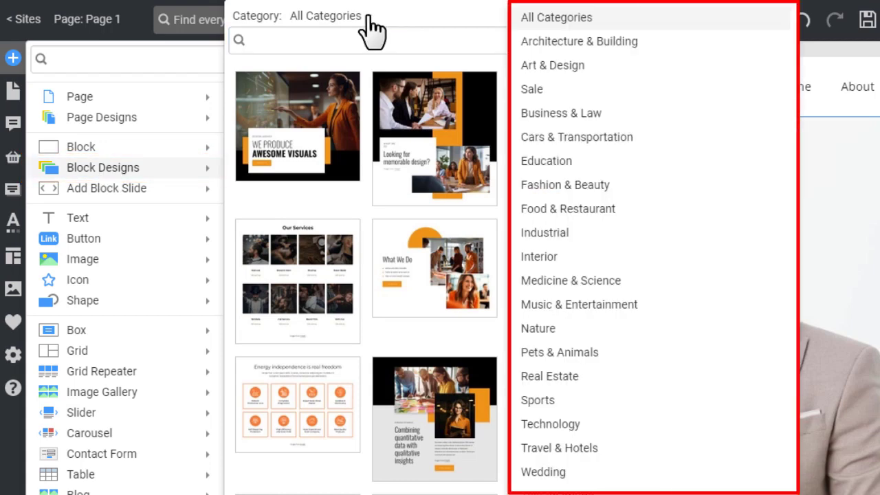
left_click(561, 113)
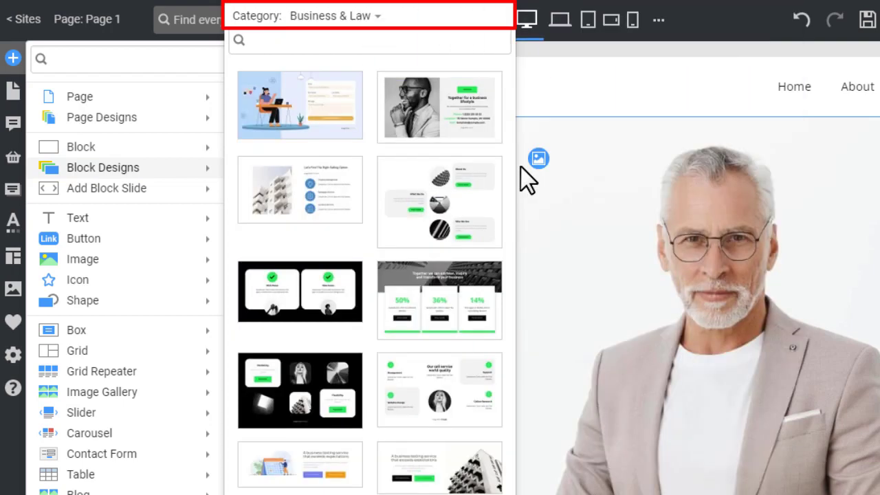
scroll("down", 3)
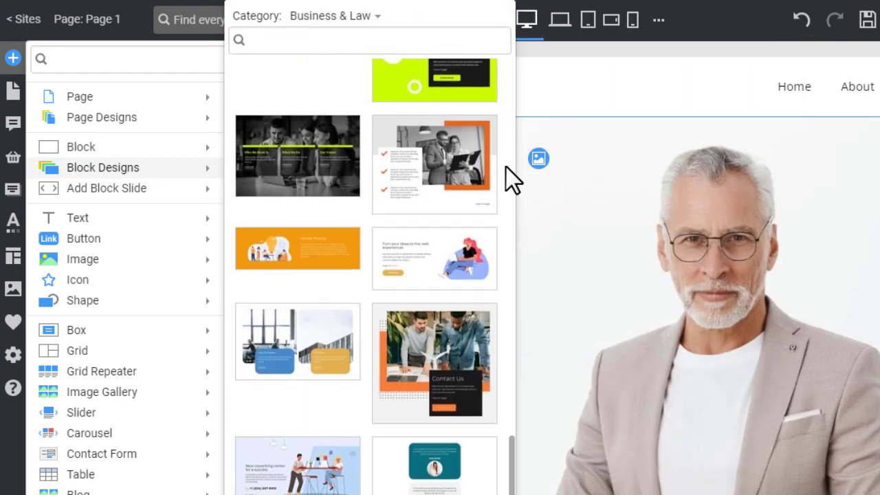
scroll("down", 3)
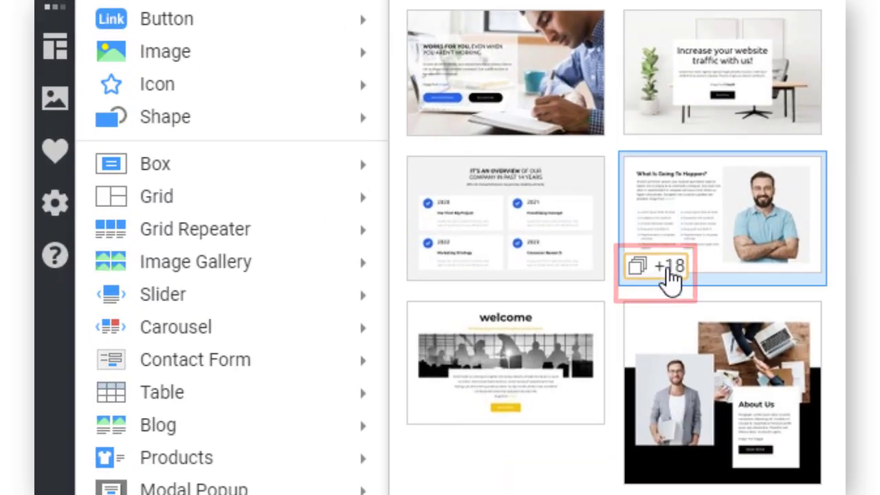
left_click(668, 266)
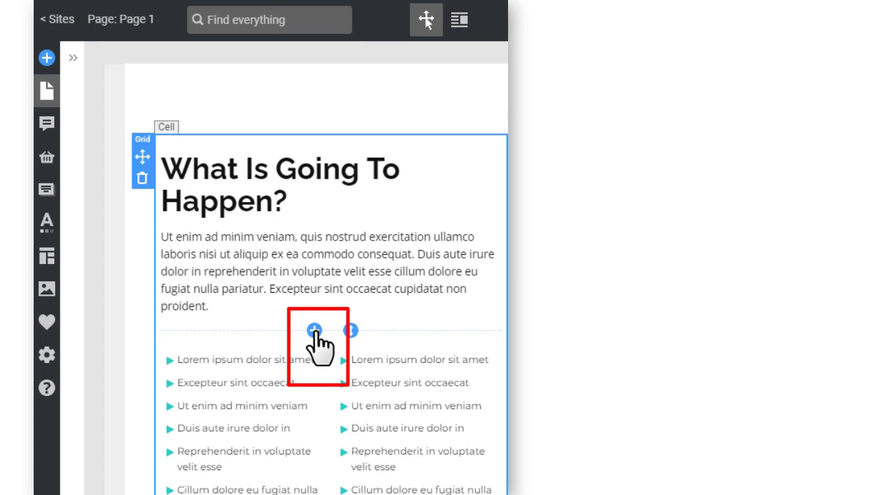
Add a Blank block below the 'What Is Going To Happen?' section.
left_click(47, 58)
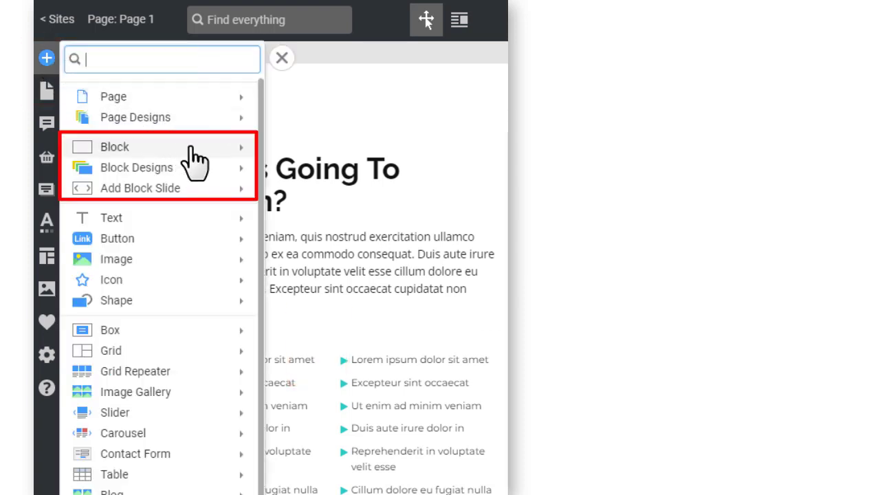
left_click(115, 146)
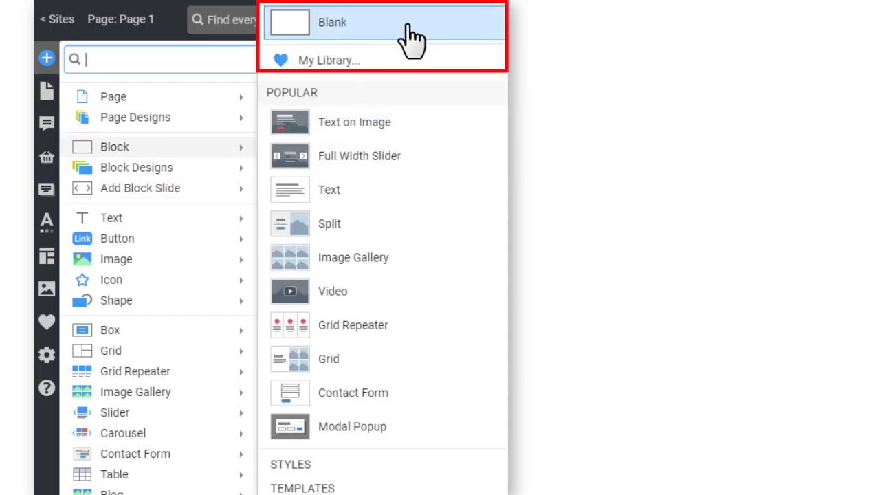
left_click(333, 22)
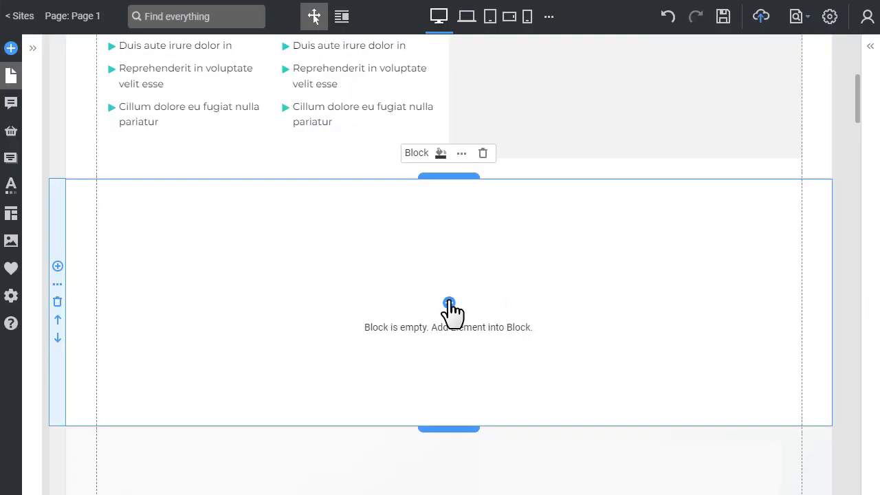
Fill the blank block with a grid holding an image and a Heading 2 'Sample Headline'.
left_click(448, 304)
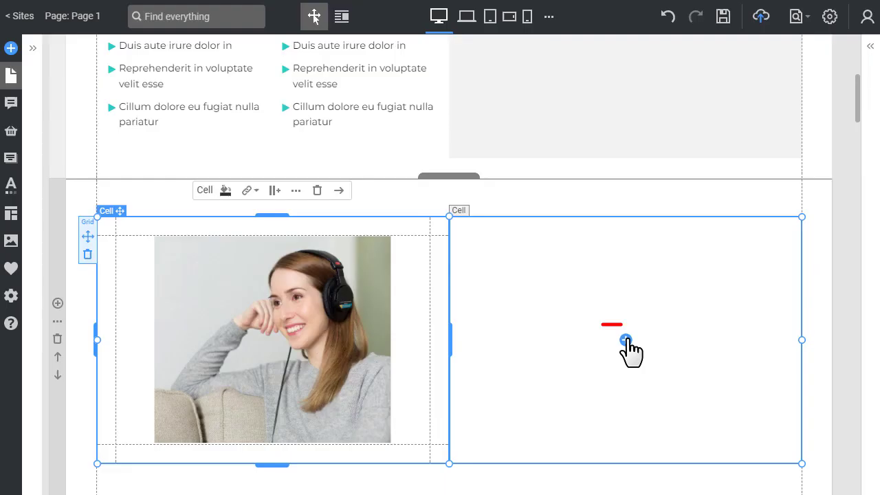
left_click(626, 339)
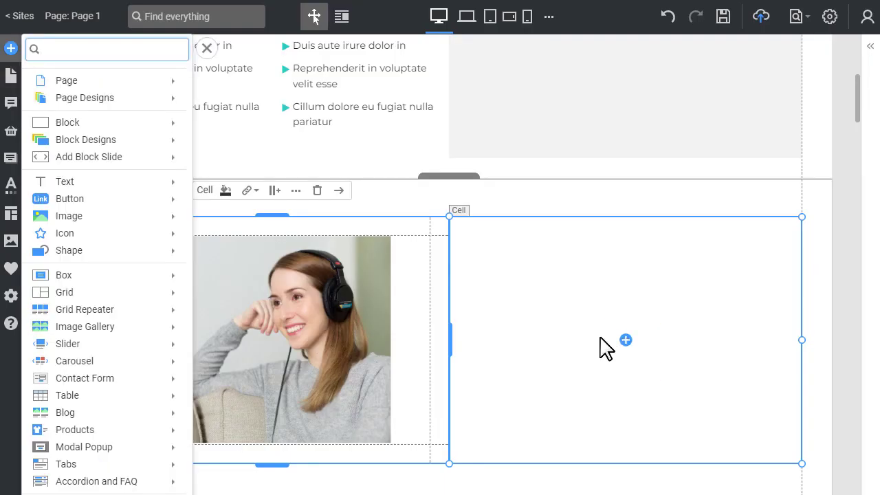
left_click(64, 182)
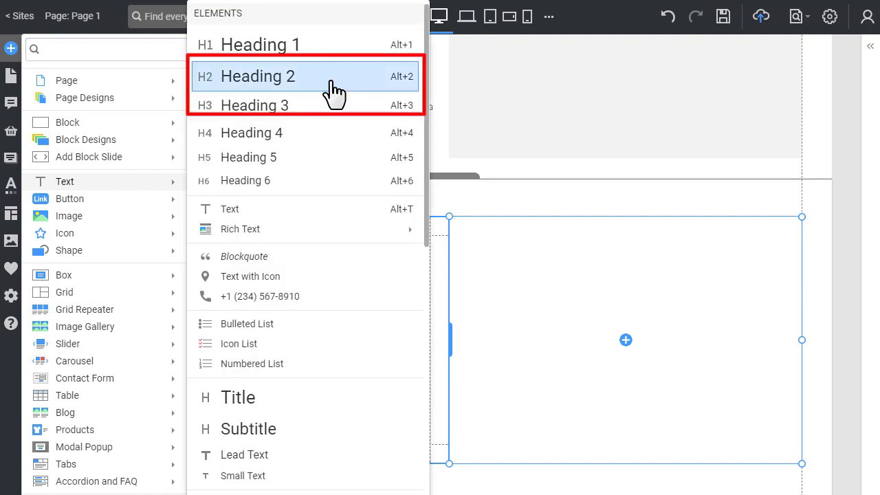
left_click(257, 77)
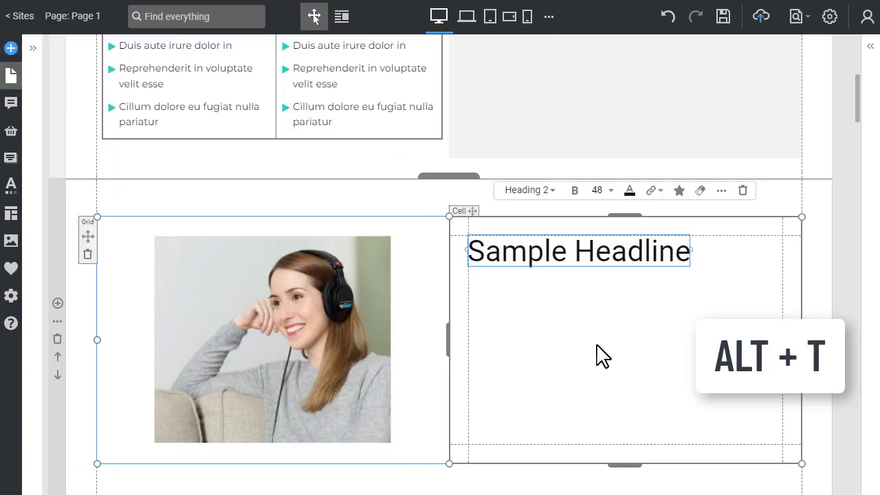